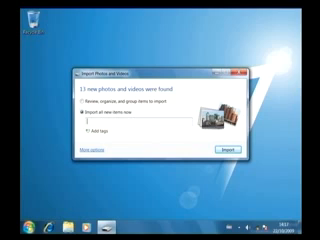
# Tag the imported camera pictures 'final' in the Import Pictures and Videos dialog
pyautogui.write('final')
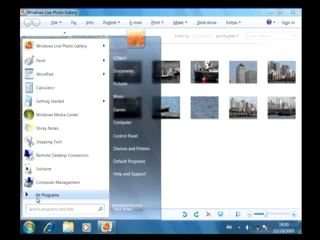
# Launch Windows Live Photo Gallery from the Start menu to view the imported pictures
pyautogui.click(40, 194)
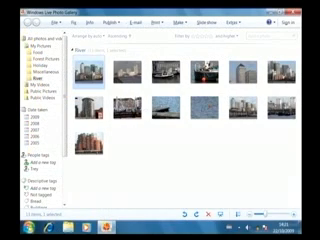
# Switch the left navigation pane to 'All photos and videos' to show the full collection
pyautogui.click(36, 44)
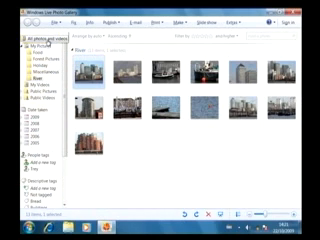
pyautogui.click(28, 84)
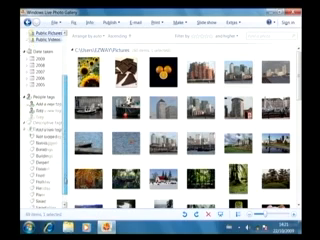
pyautogui.click(10, 34)
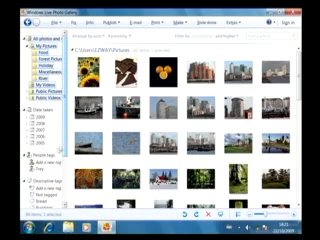